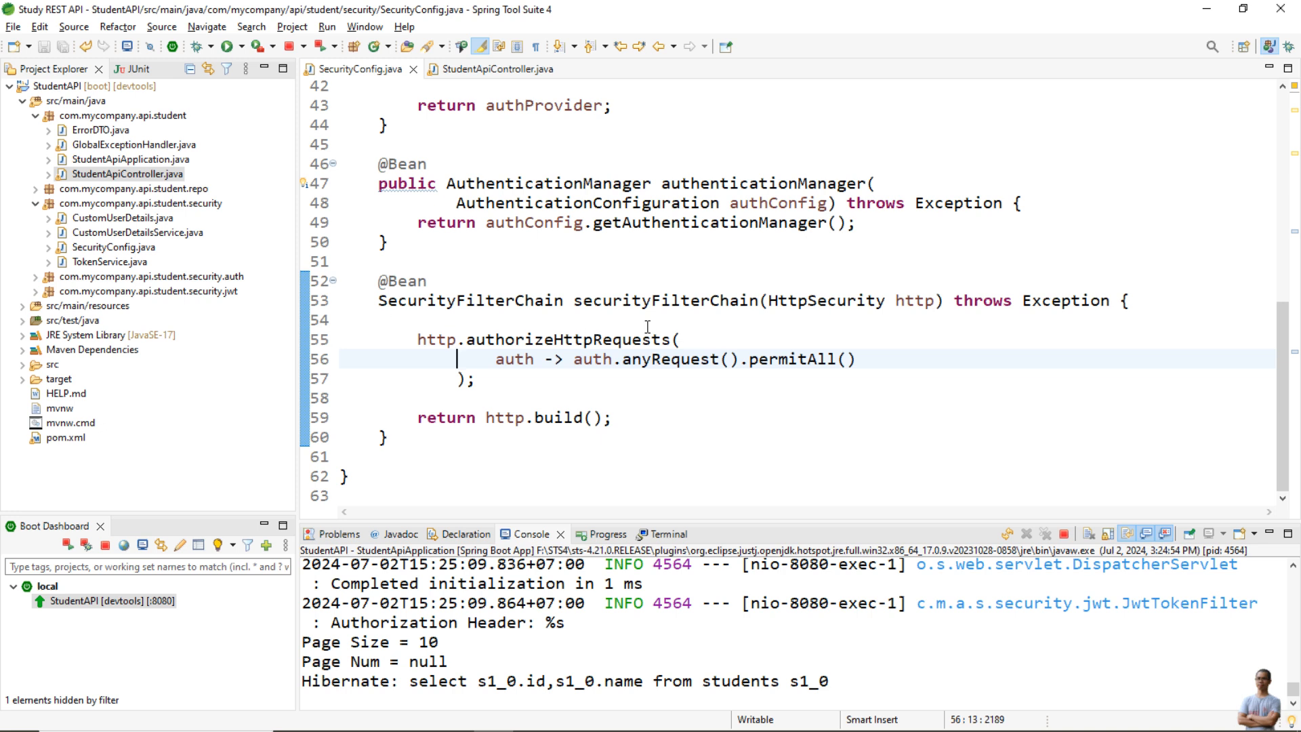
pyautogui.moveTo(568, 306)
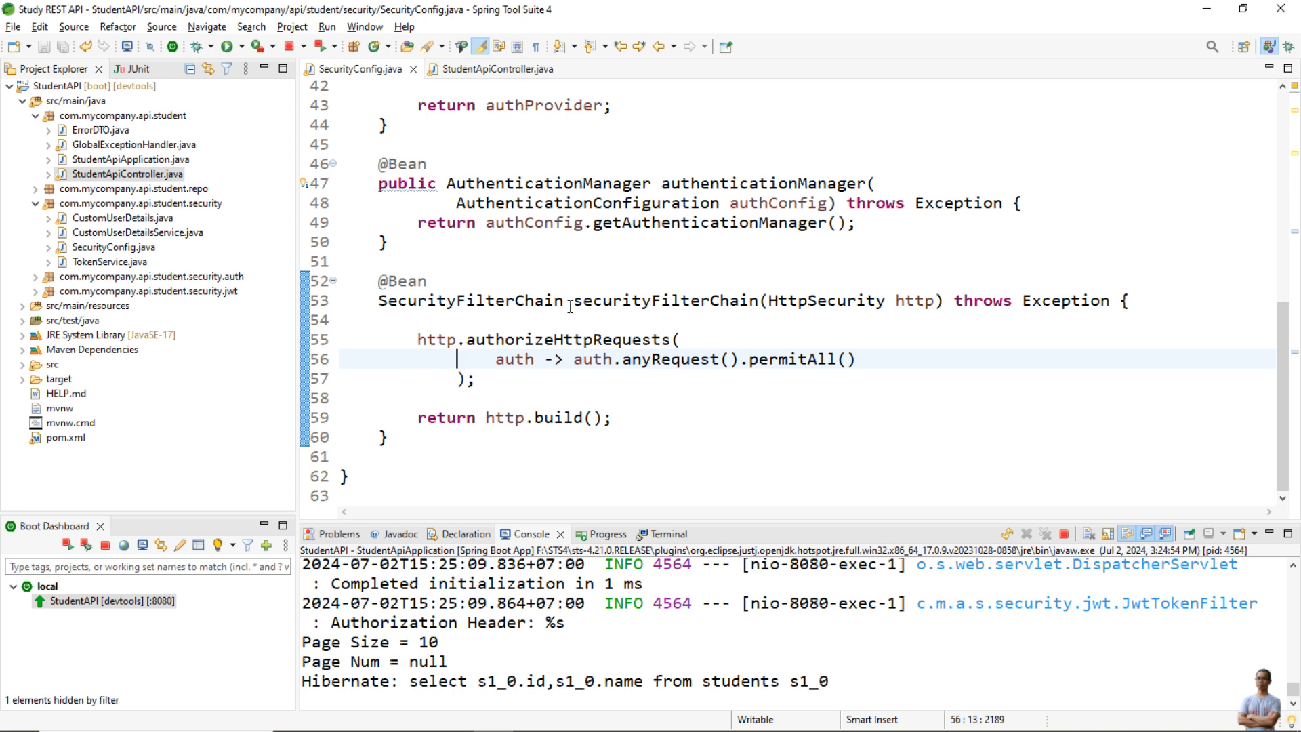
# Review the securityFilterChain's permitAll authorization code, then bring Command Prompt to the front
pyautogui.doubleClick(655, 300)
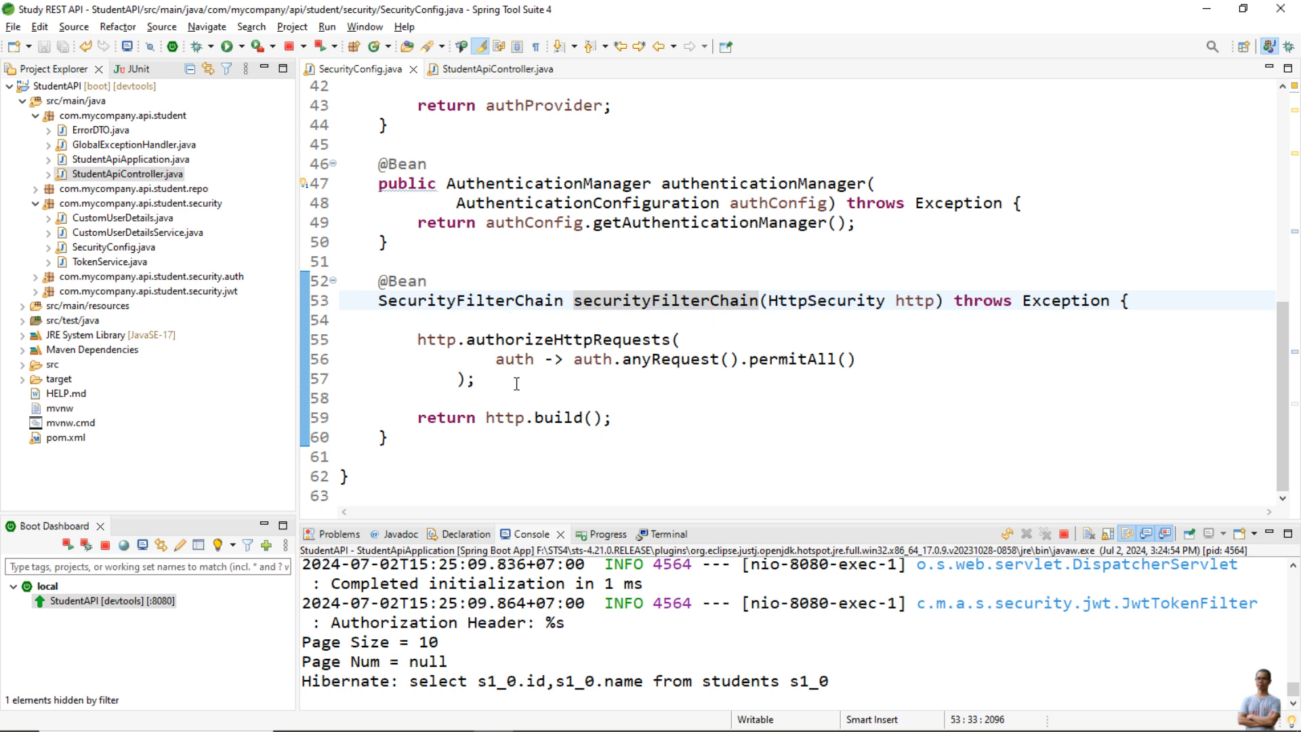
pyautogui.moveTo(418, 339); pyautogui.dragTo(473, 379)
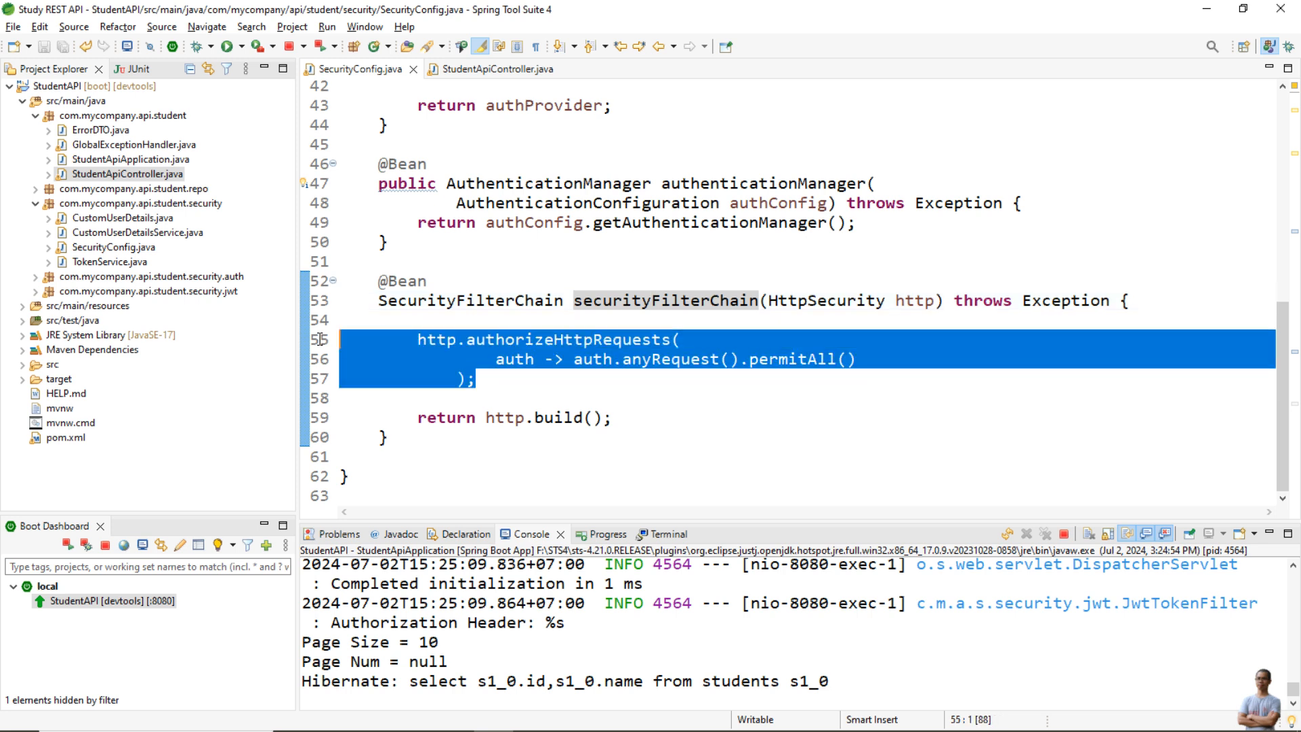
pyautogui.click(680, 339)
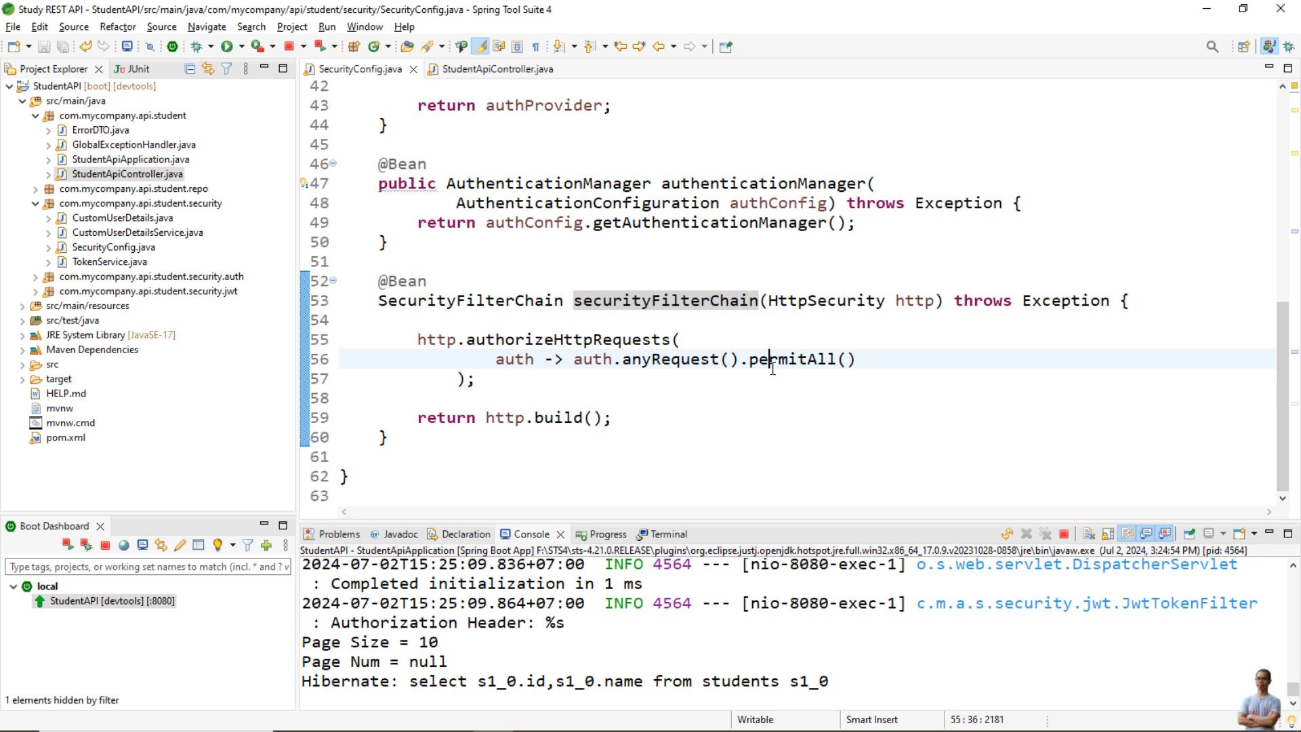
pyautogui.doubleClick(792, 359)
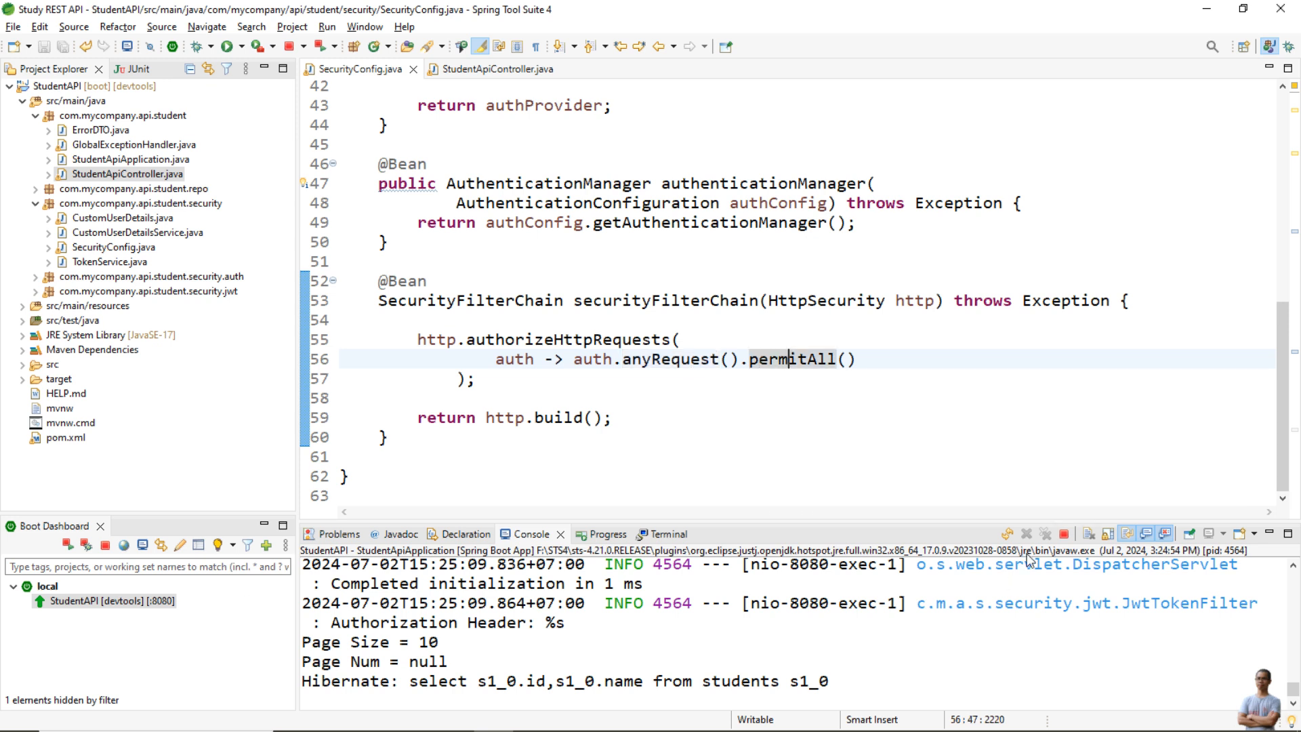
pyautogui.press('alt+tab')
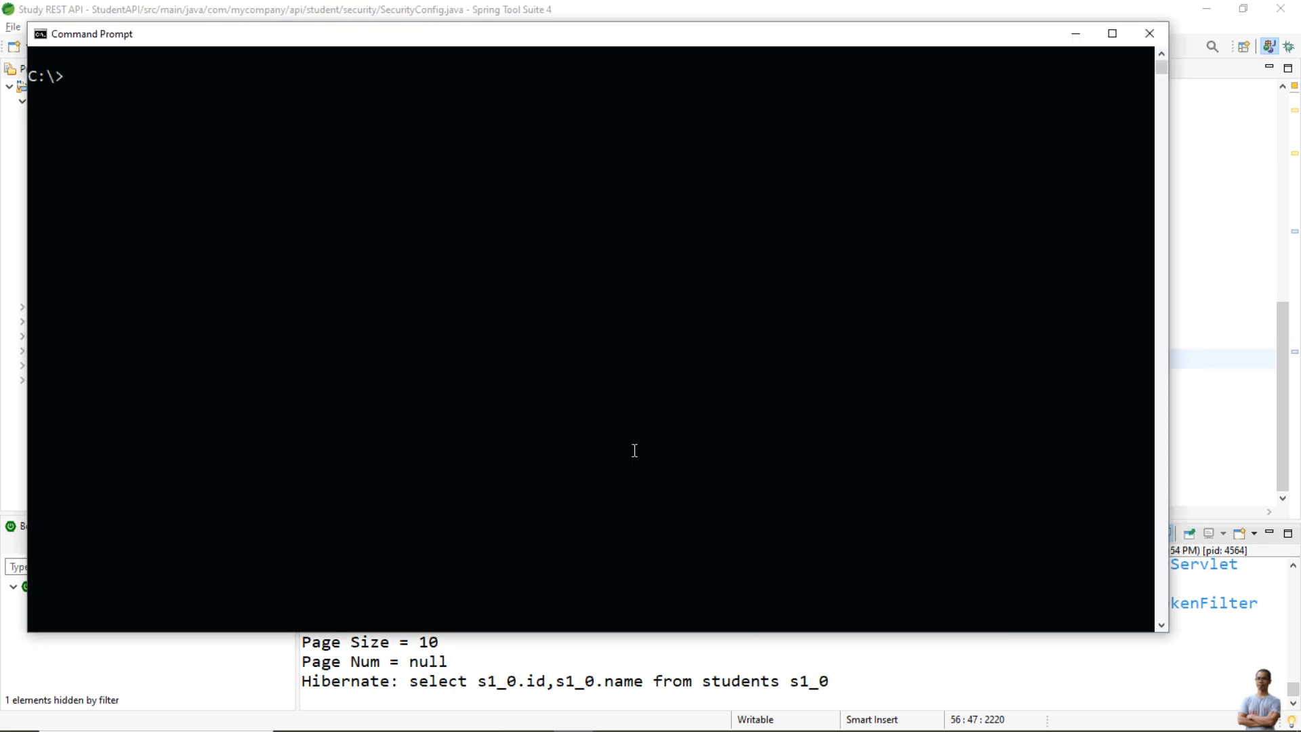
# Curl localhost:8080/api/students, getting an empty list with HTTP 200 and no authentication
pyautogui.write('curl')
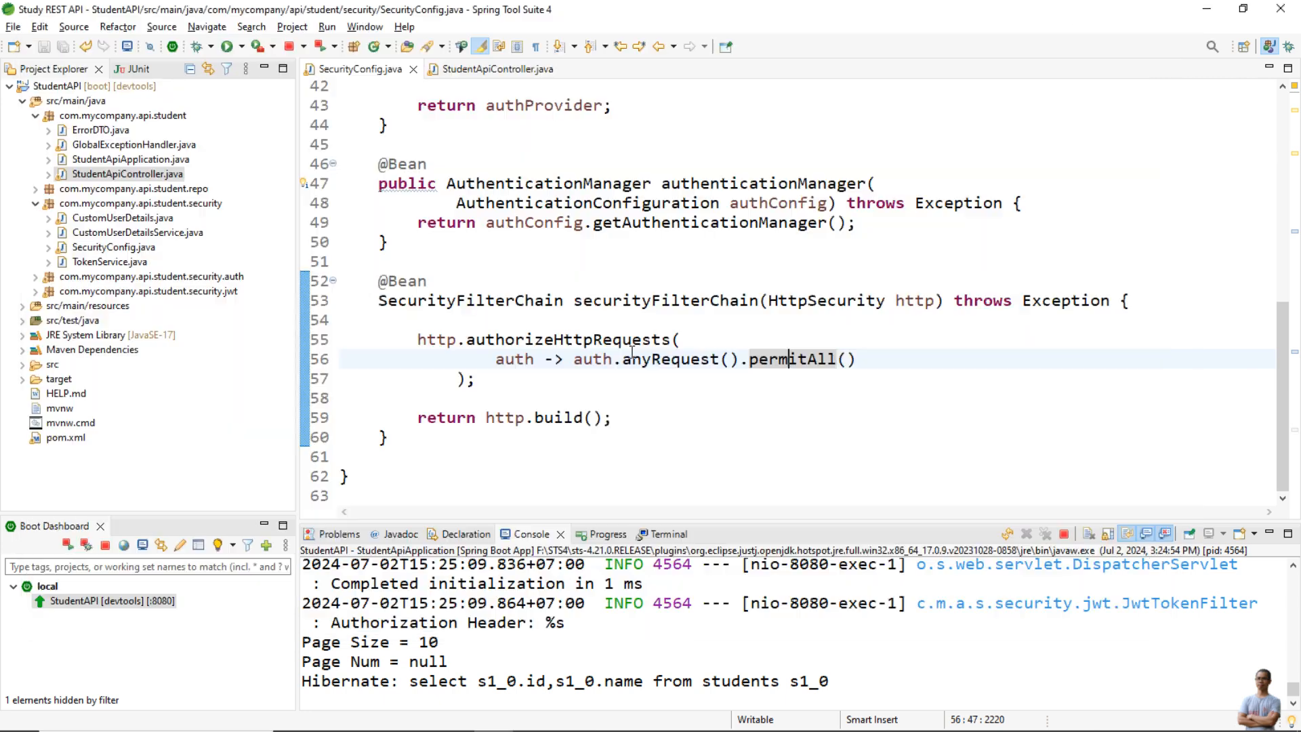
pyautogui.click(497, 69)
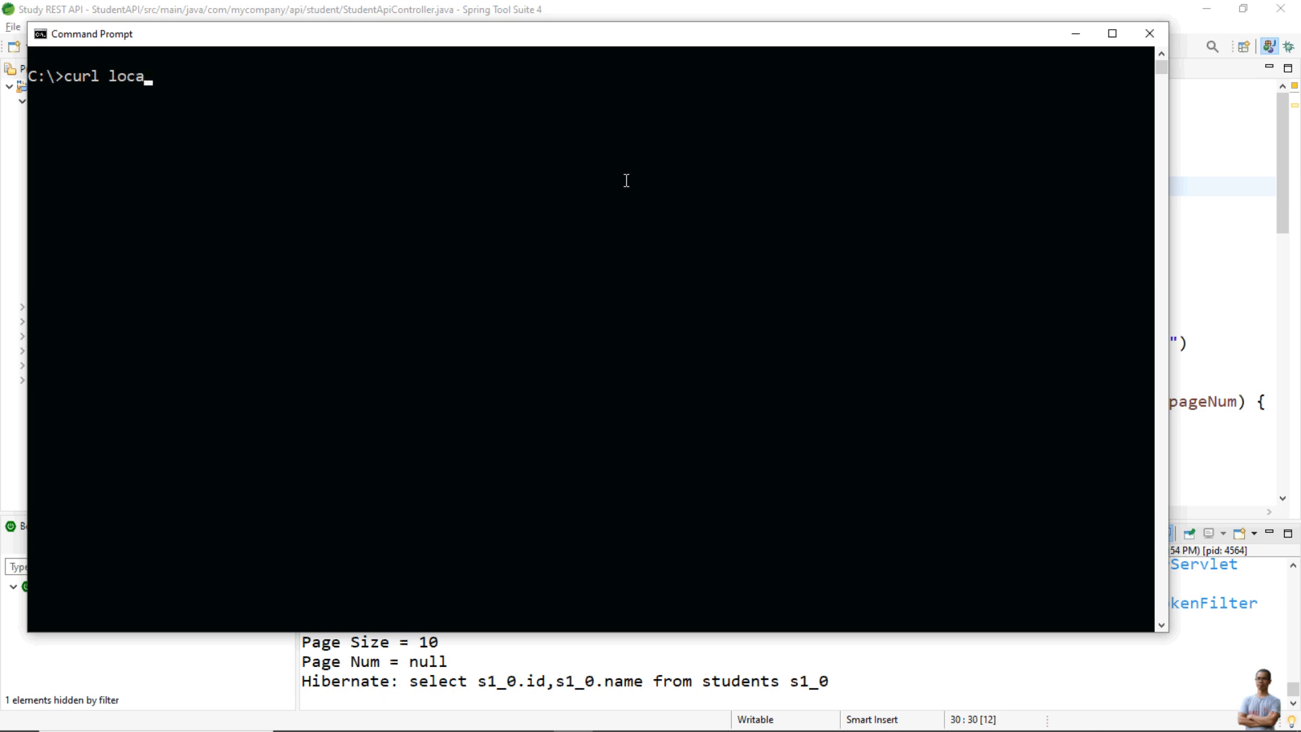
pyautogui.write('lhost:8080/')
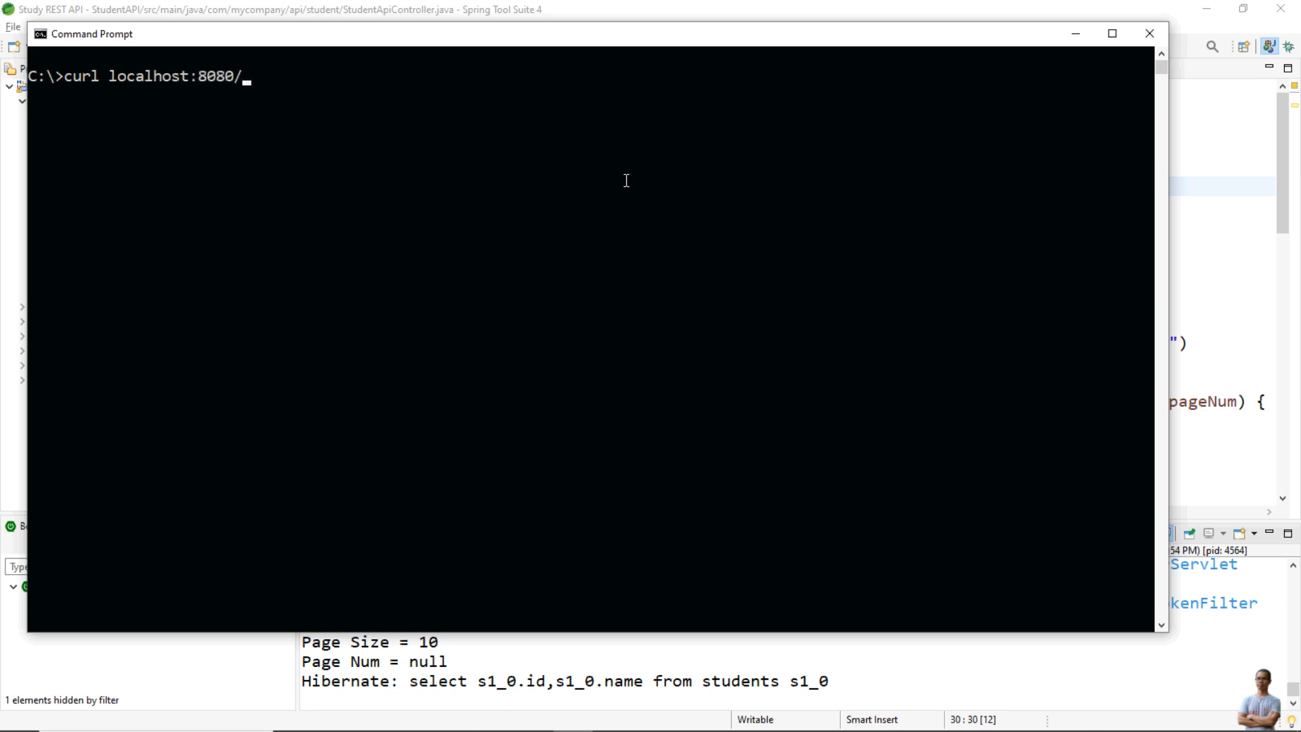
pyautogui.write('api/students')
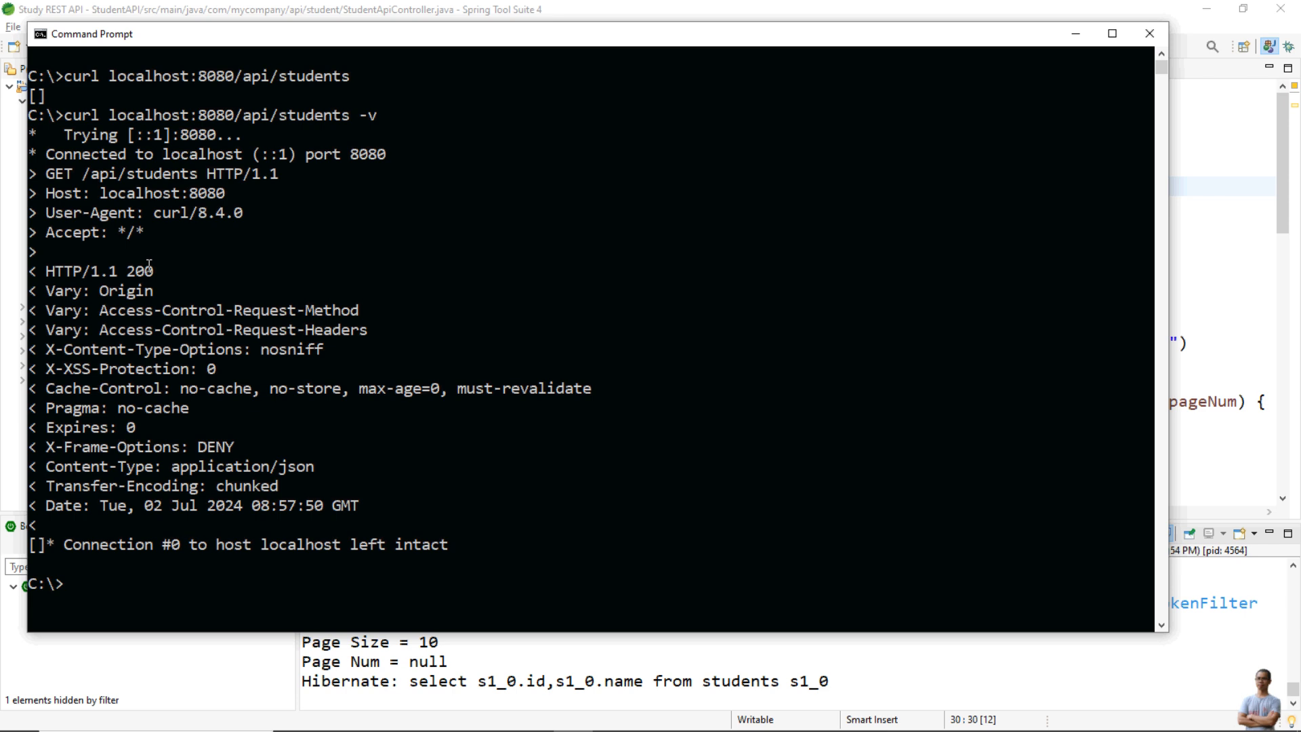
pyautogui.write('cls')
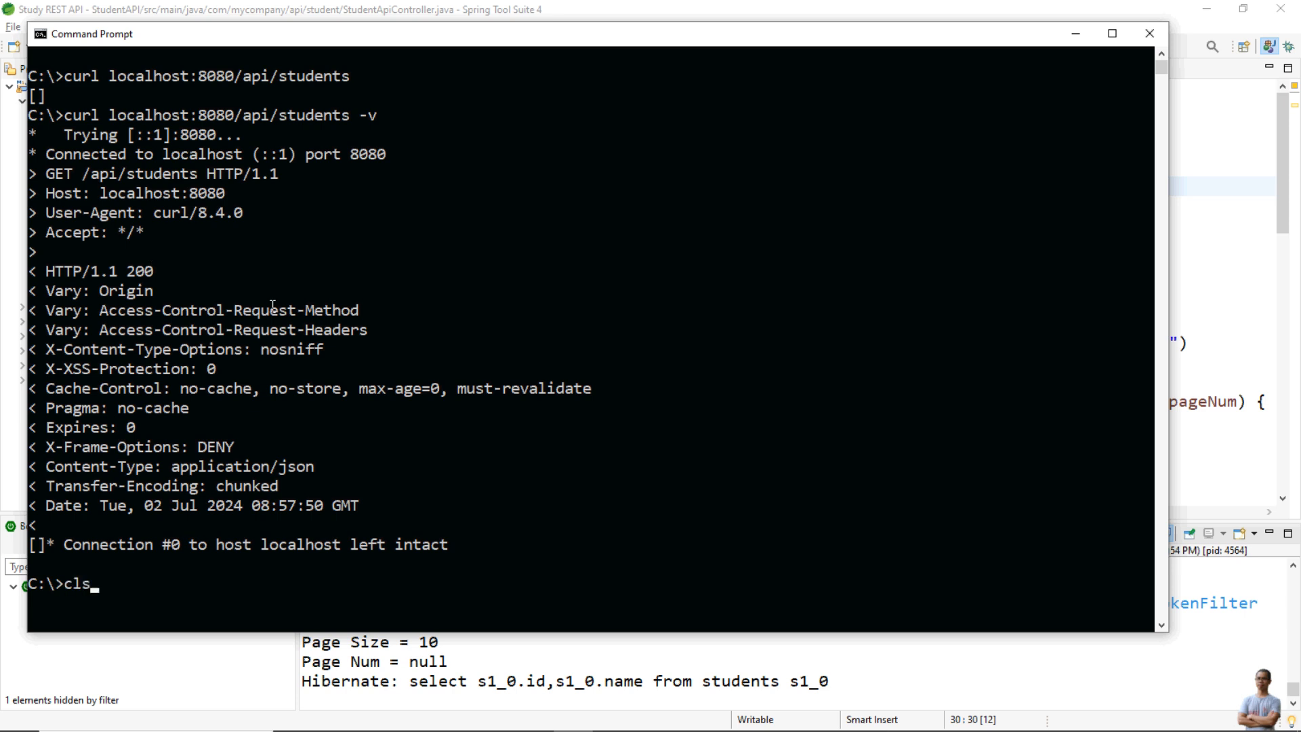
# Clear the console, type the John Doe JSON POST, and return to StudentApiController
pyautogui.press('alt+tab')
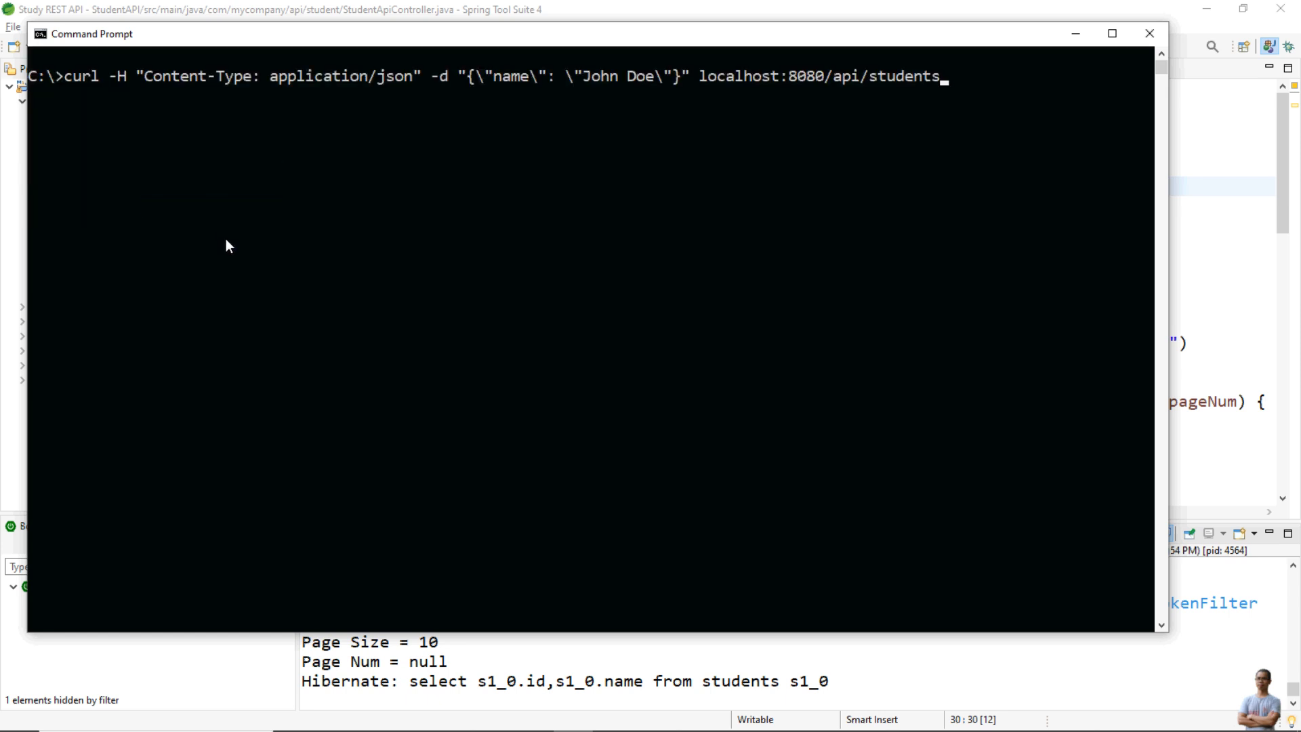
pyautogui.moveTo(222, 244)
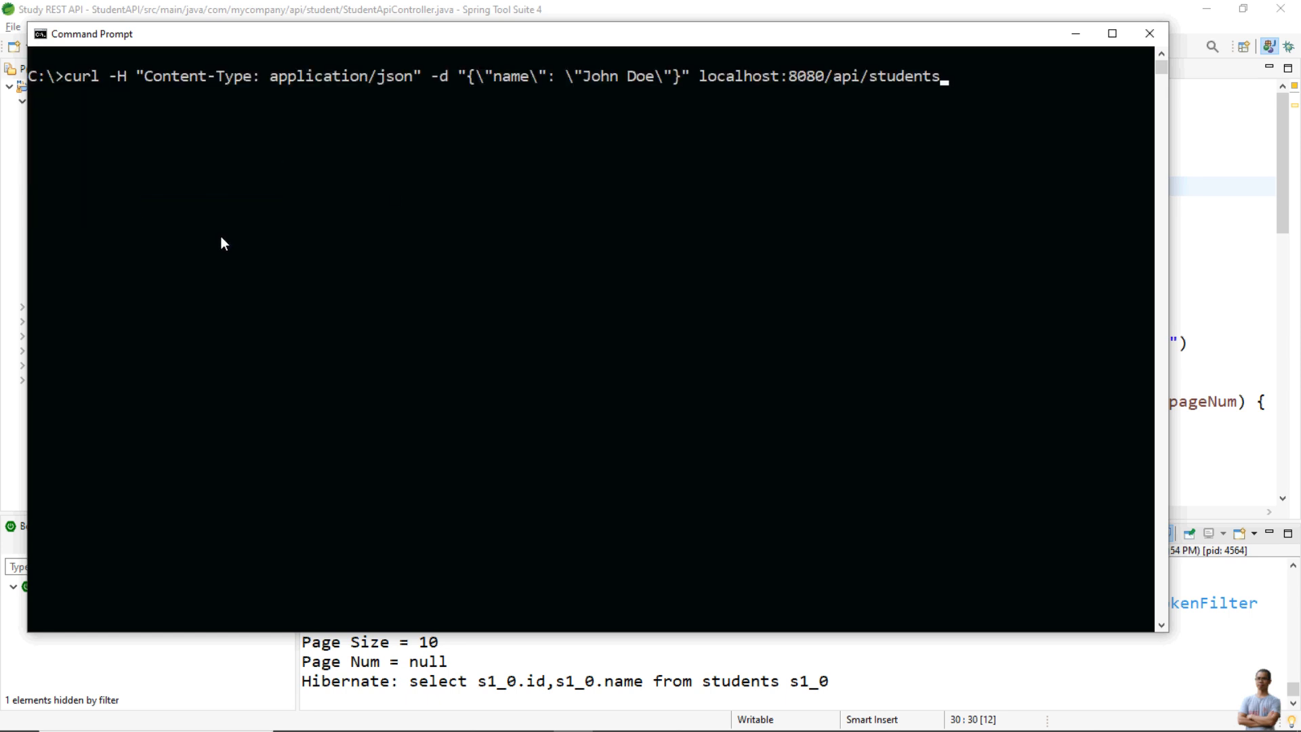
pyautogui.moveTo(940, 239)
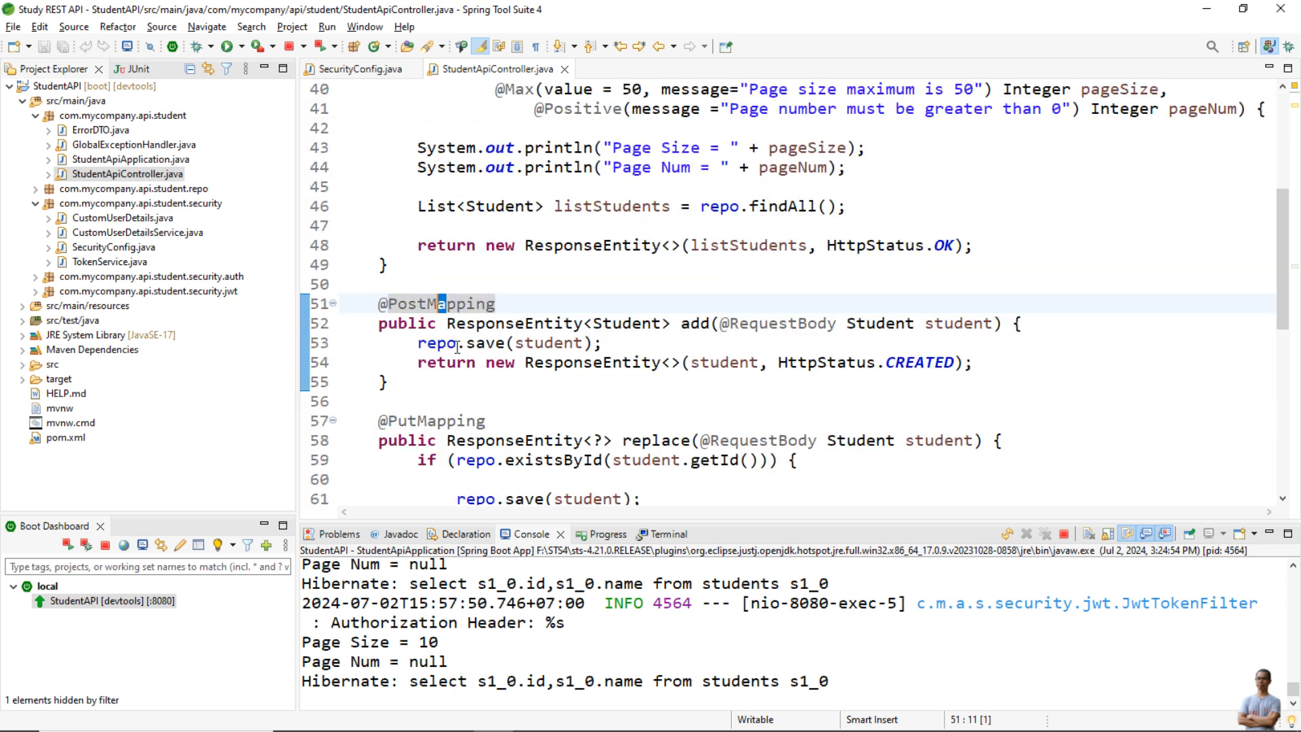
pyautogui.click(685, 322)
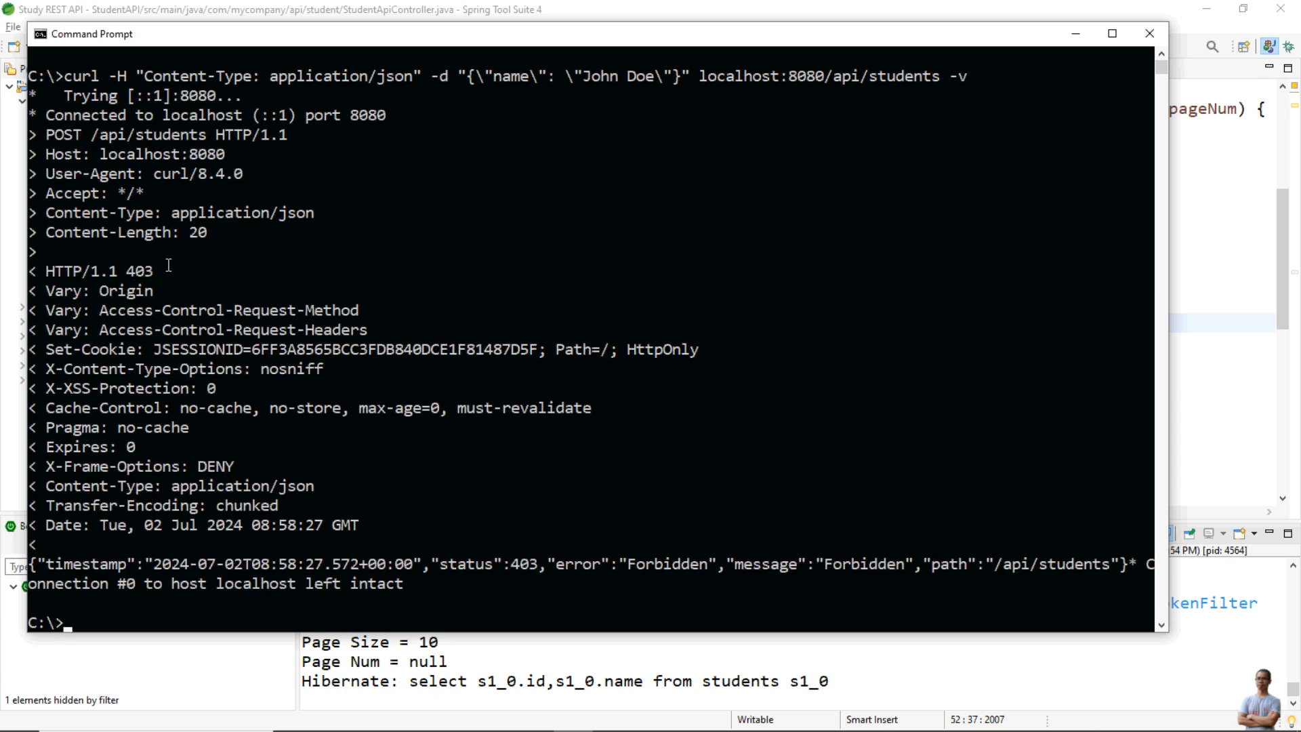
# Scroll through the 403 Forbidden JSON error returned for /api/students
pyautogui.scroll(-3)
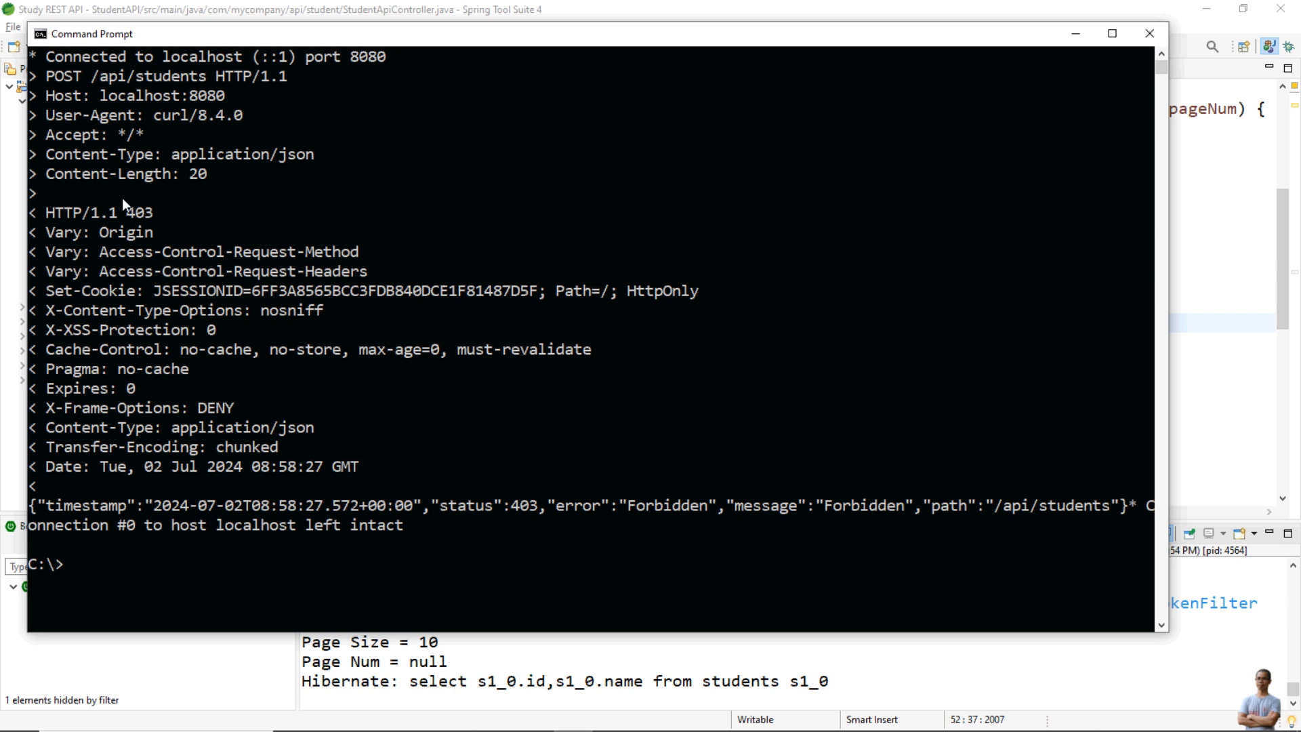
pyautogui.moveTo(120, 325)
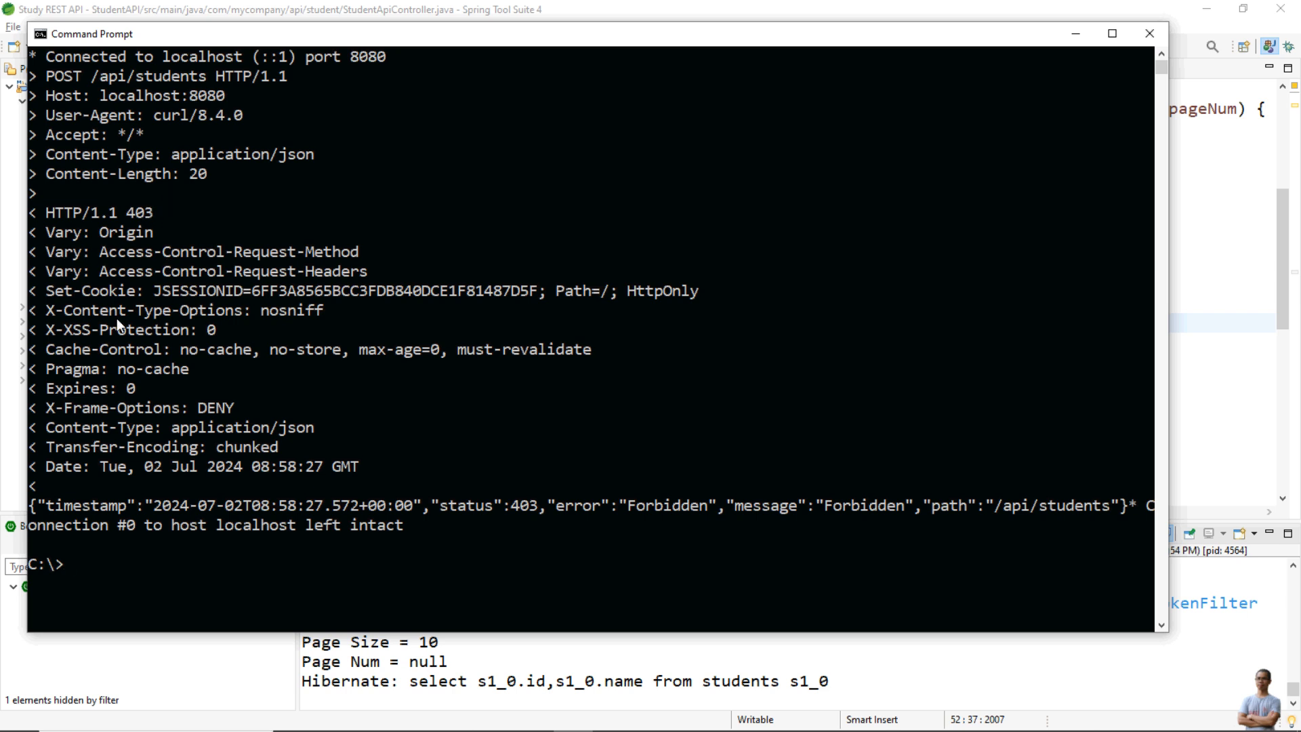
pyautogui.moveTo(572, 506)
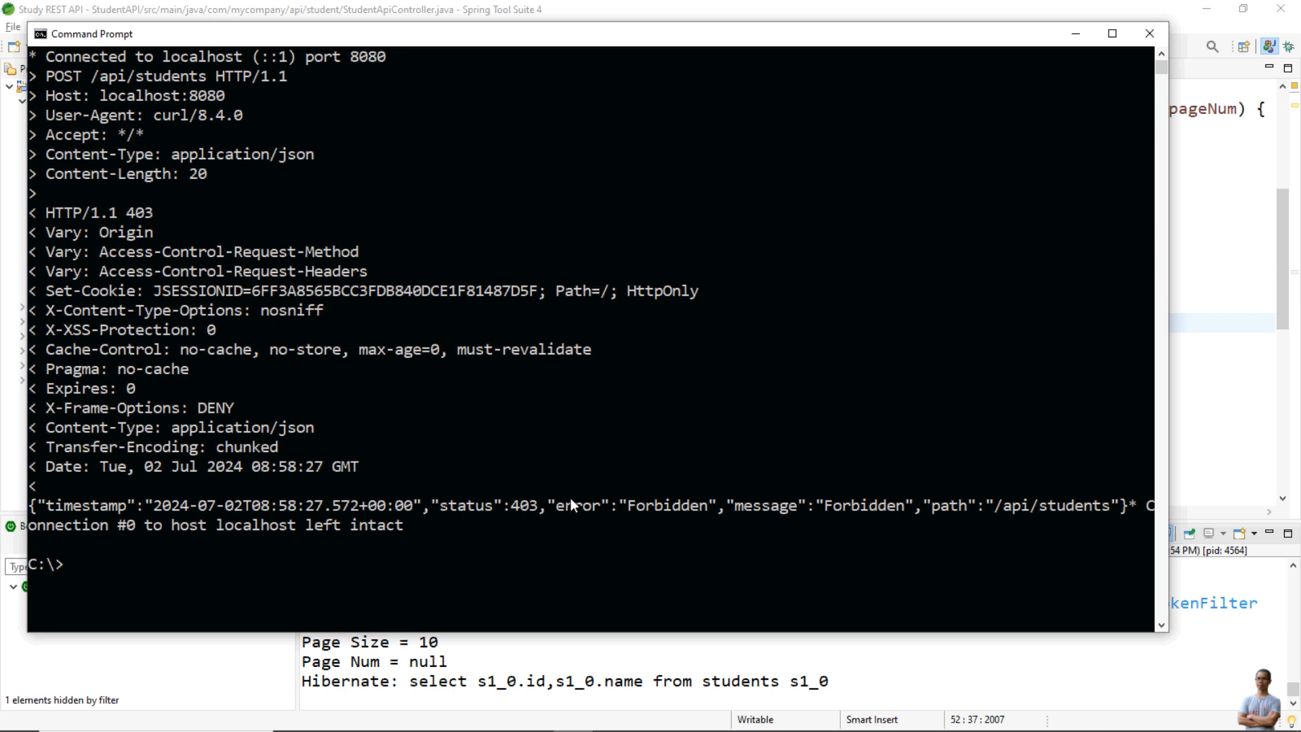
pyautogui.moveTo(838, 509)
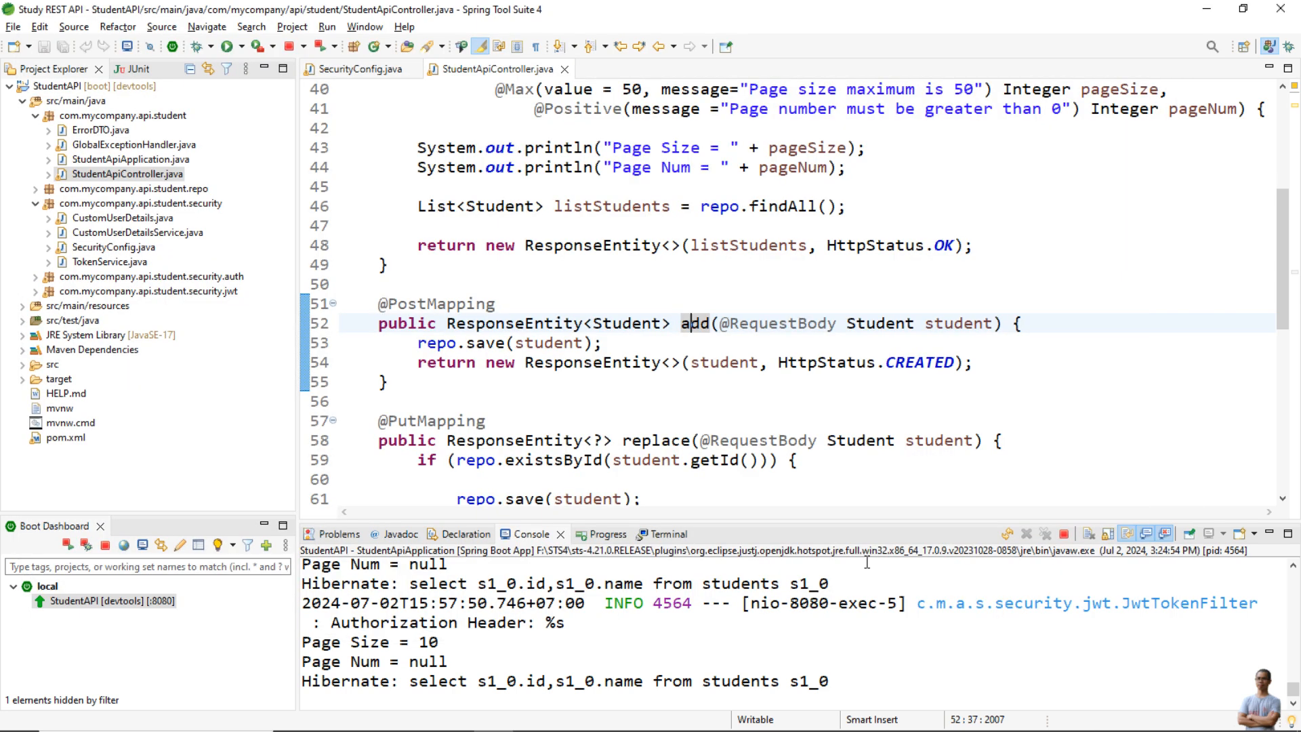
pyautogui.moveTo(358, 69)
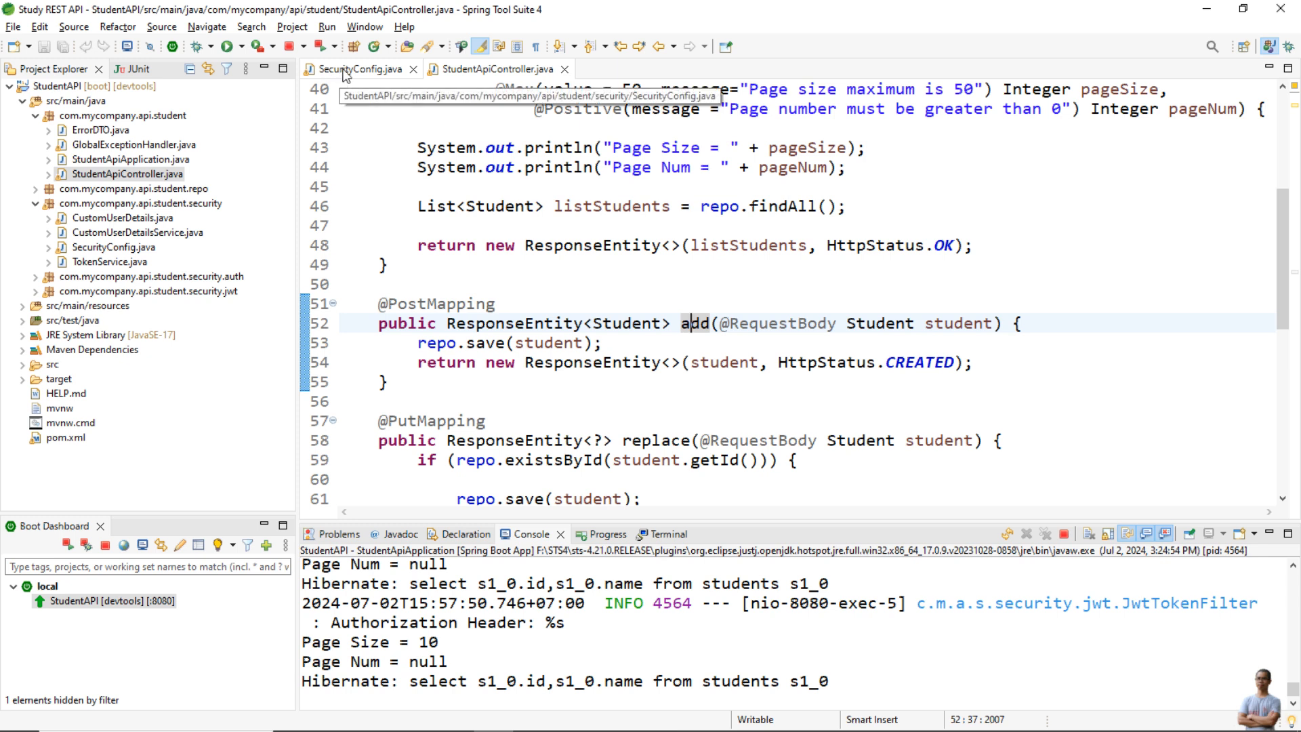
# Add .csrf(csrf -> csrf.disable()) to SecurityConfig's filter chain and save, restarting the app
pyautogui.click(358, 69)
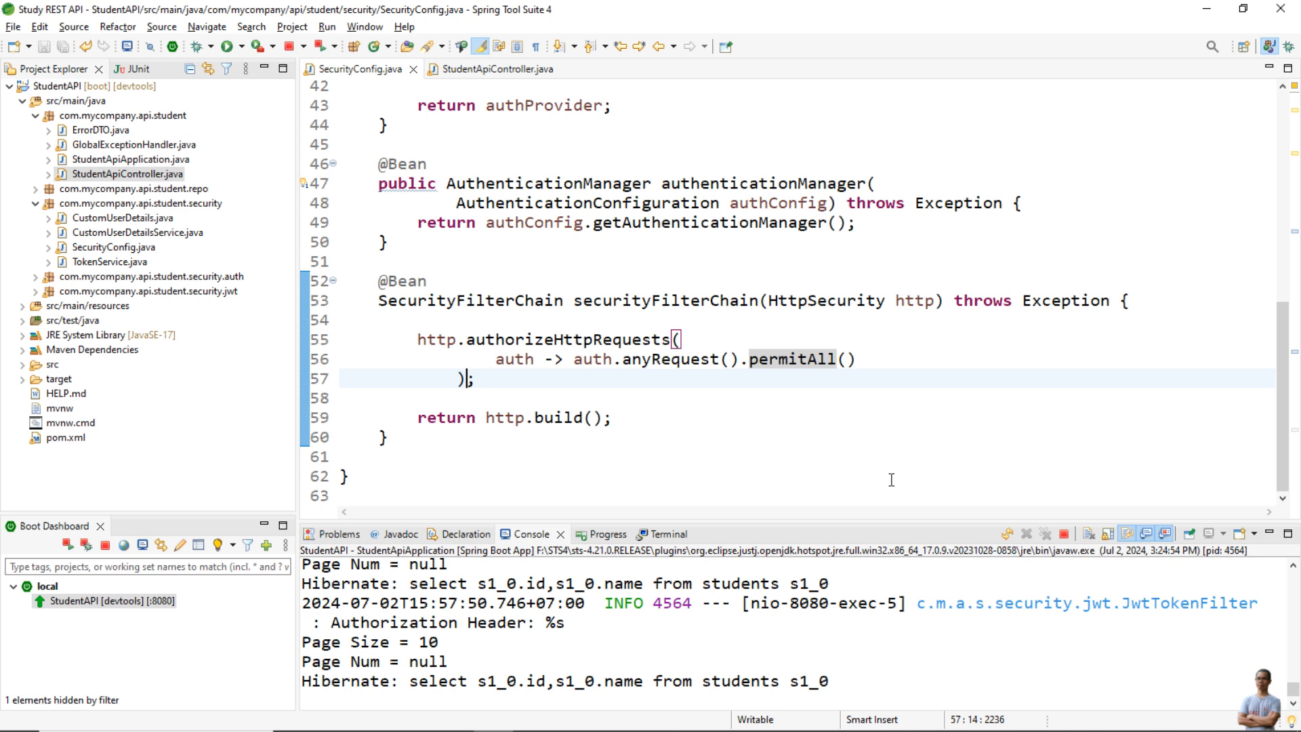
pyautogui.write('.csrf(')
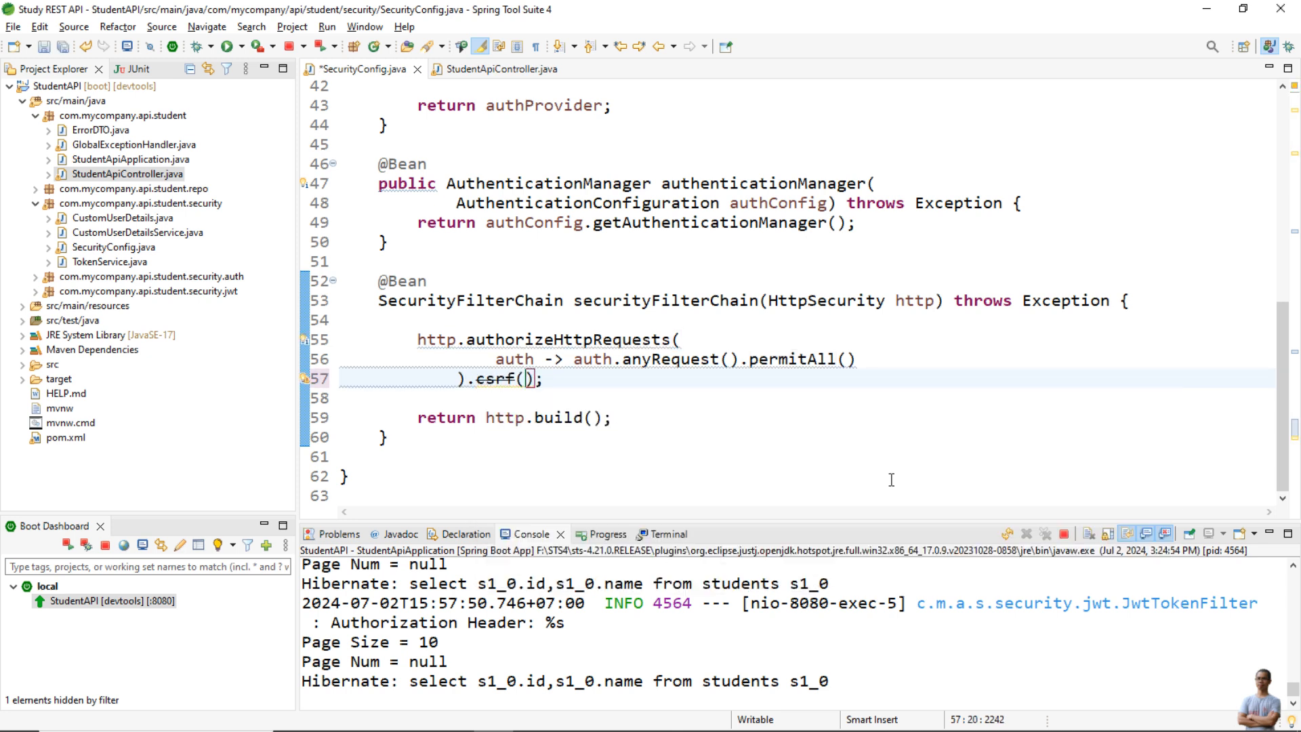
pyautogui.write('csrf')
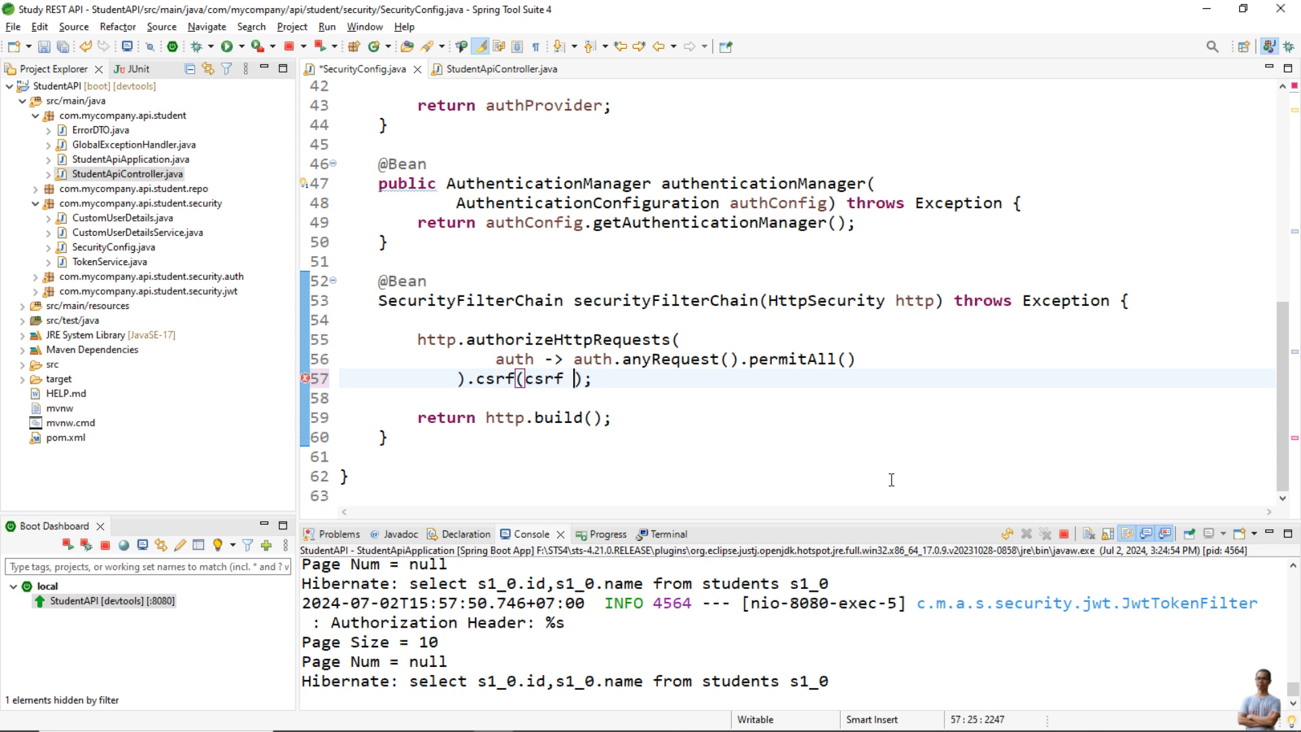
pyautogui.write('-> csrf.disable(')
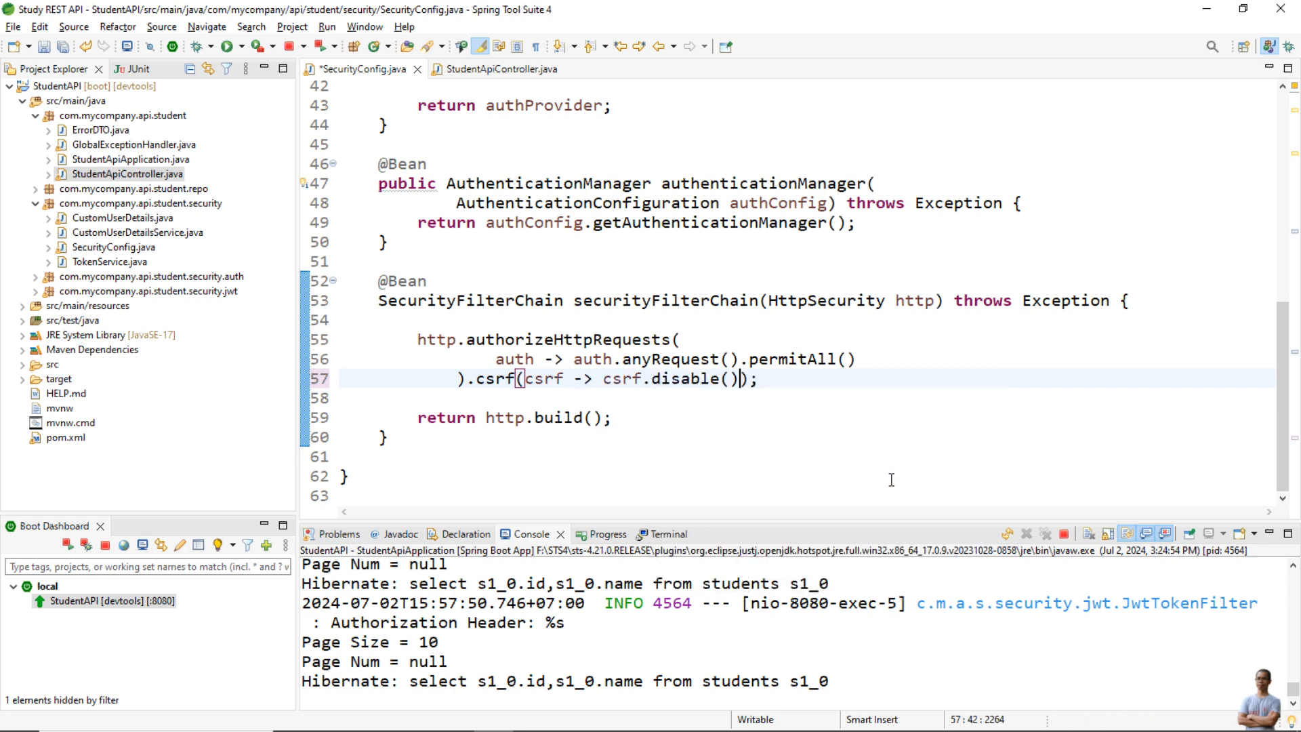
pyautogui.press('ctrl+s')
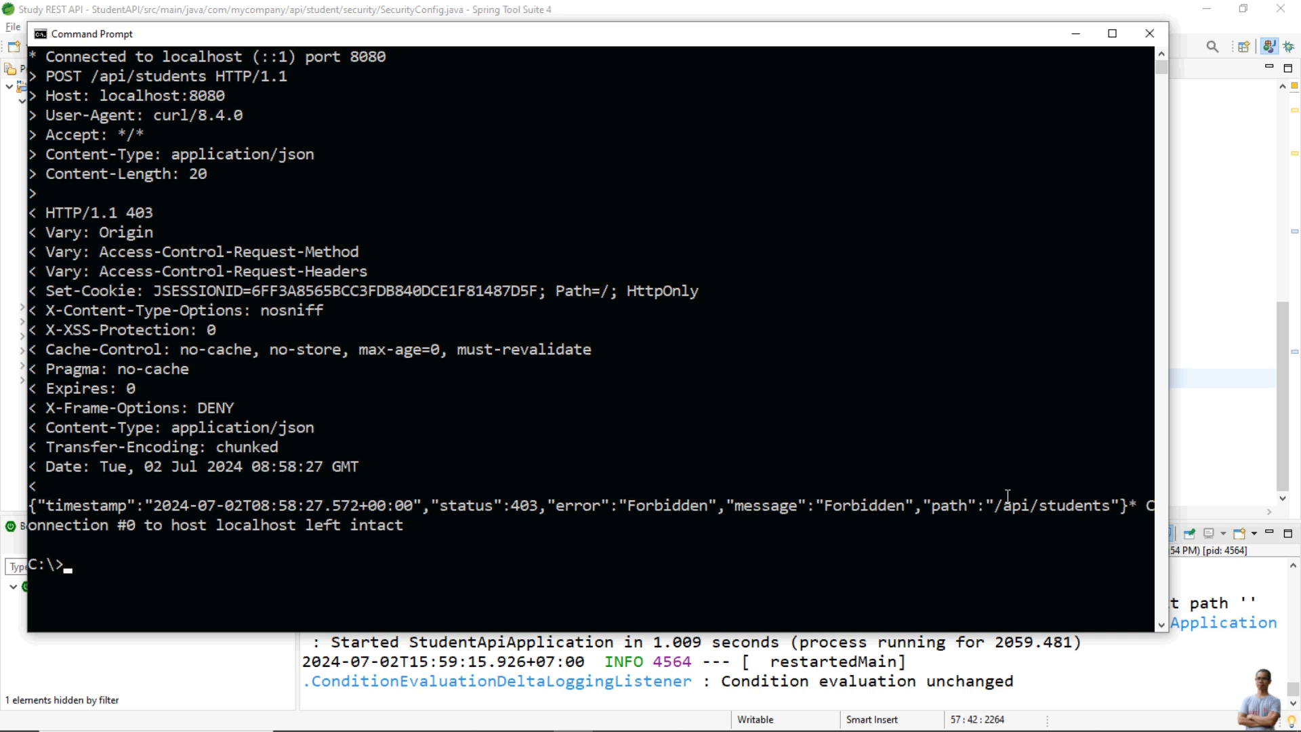
# Rerun the John Doe POST for HTTP 201, then GET /api/students listing John Doe with id 1
pyautogui.write('curl -H "Content-Type: application/json" -d "{\\"name\\": \\"John Doe\\"}" localhost:8080/api/students -v')
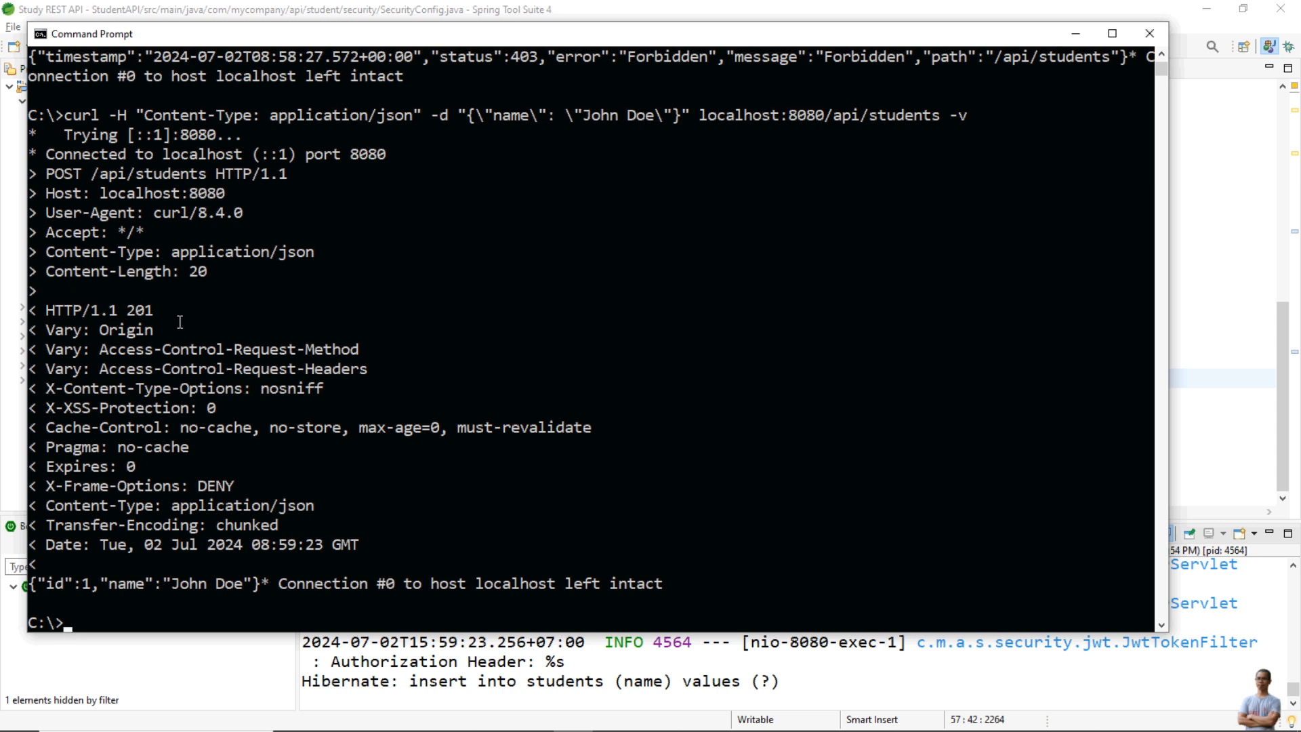
pyautogui.write('curl -H "Content-Type: application/json" -d "{\\"name\\": \\"John Doe\\"}" localhost:8080/api/students -v')
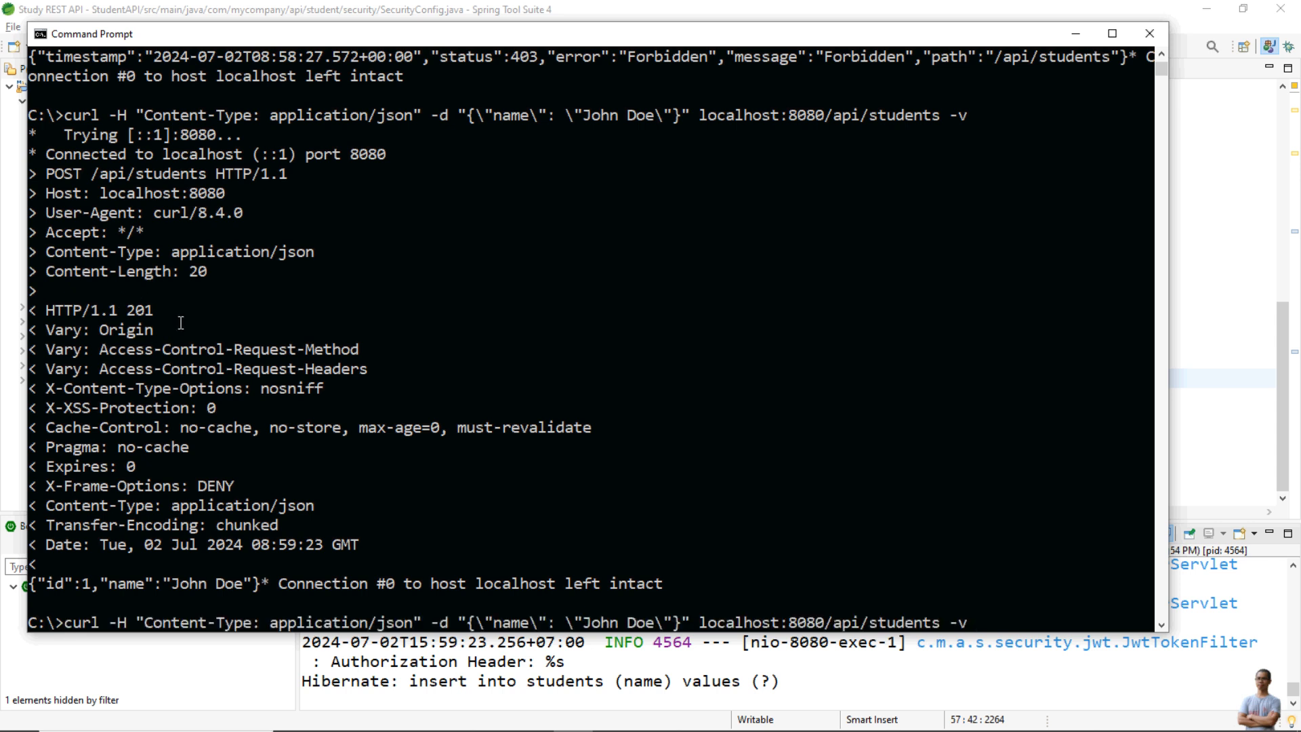
pyautogui.write('curl localhost:8080/api/students -v')
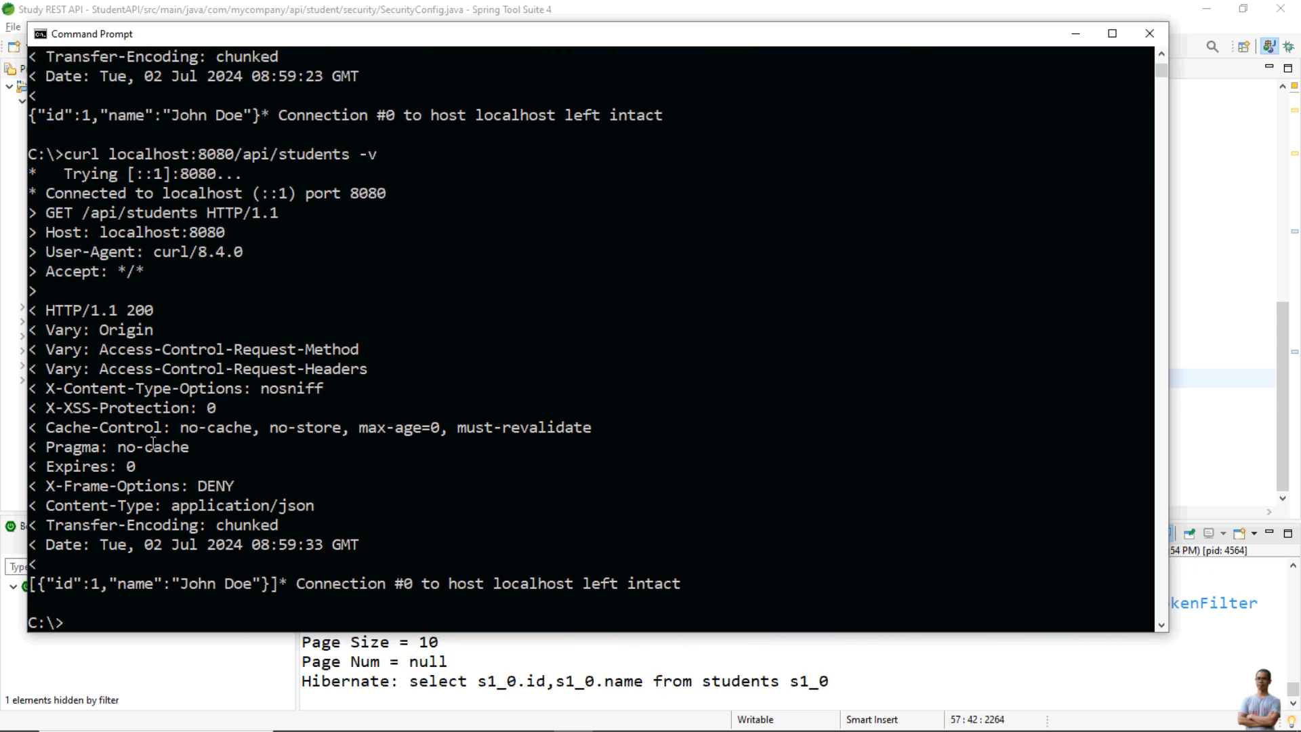
pyautogui.scroll(-3)
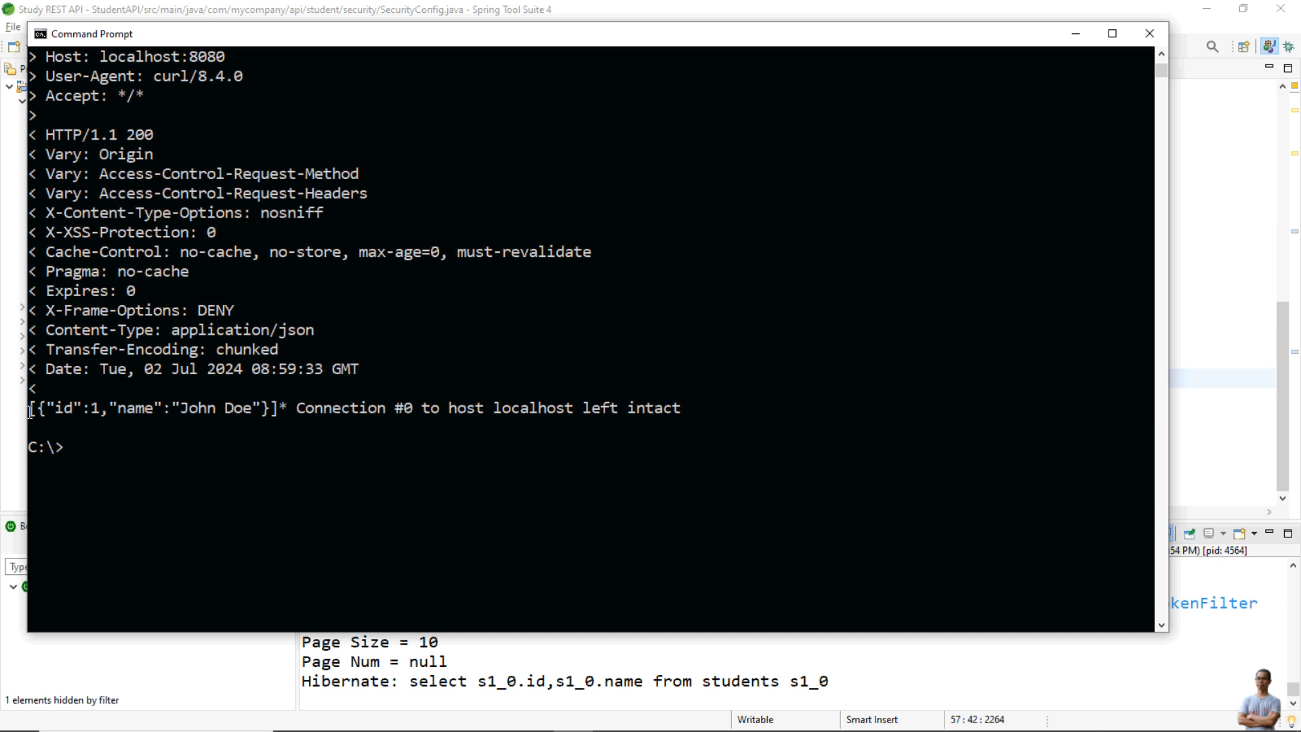
pyautogui.moveTo(251, 410)
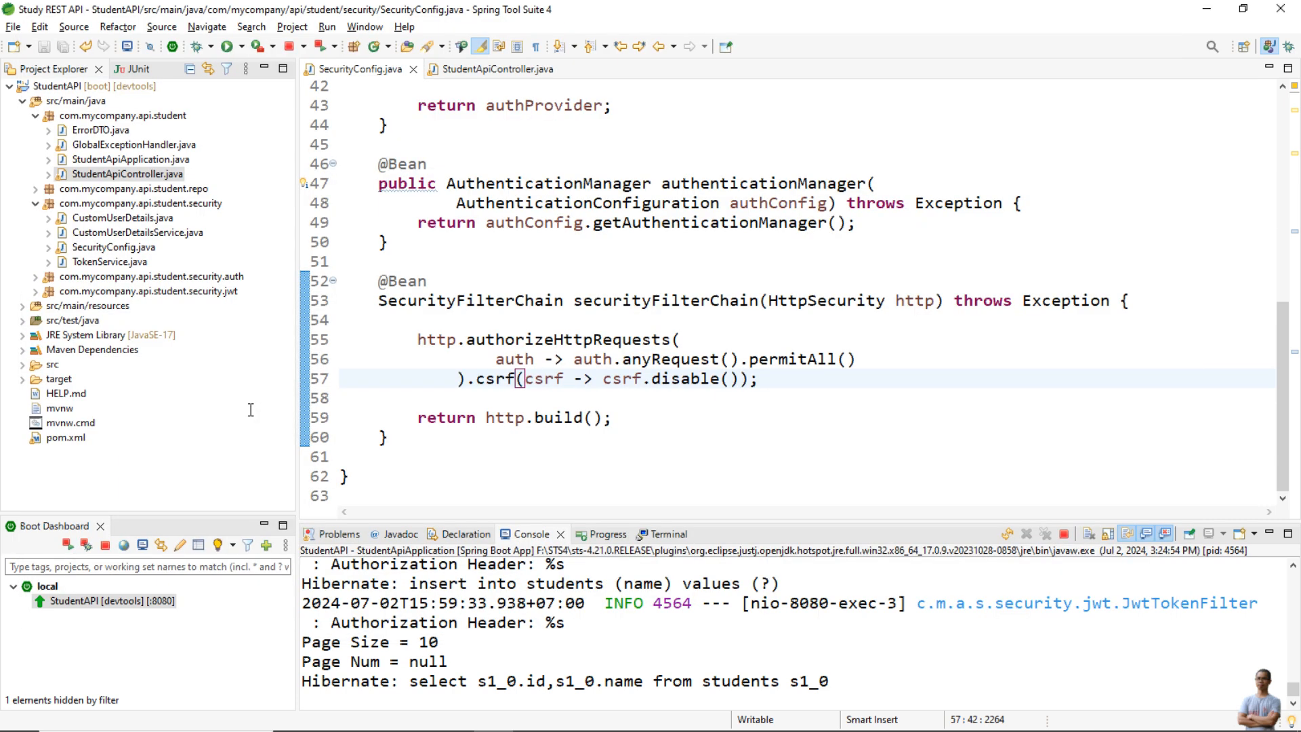
pyautogui.moveTo(773, 407)
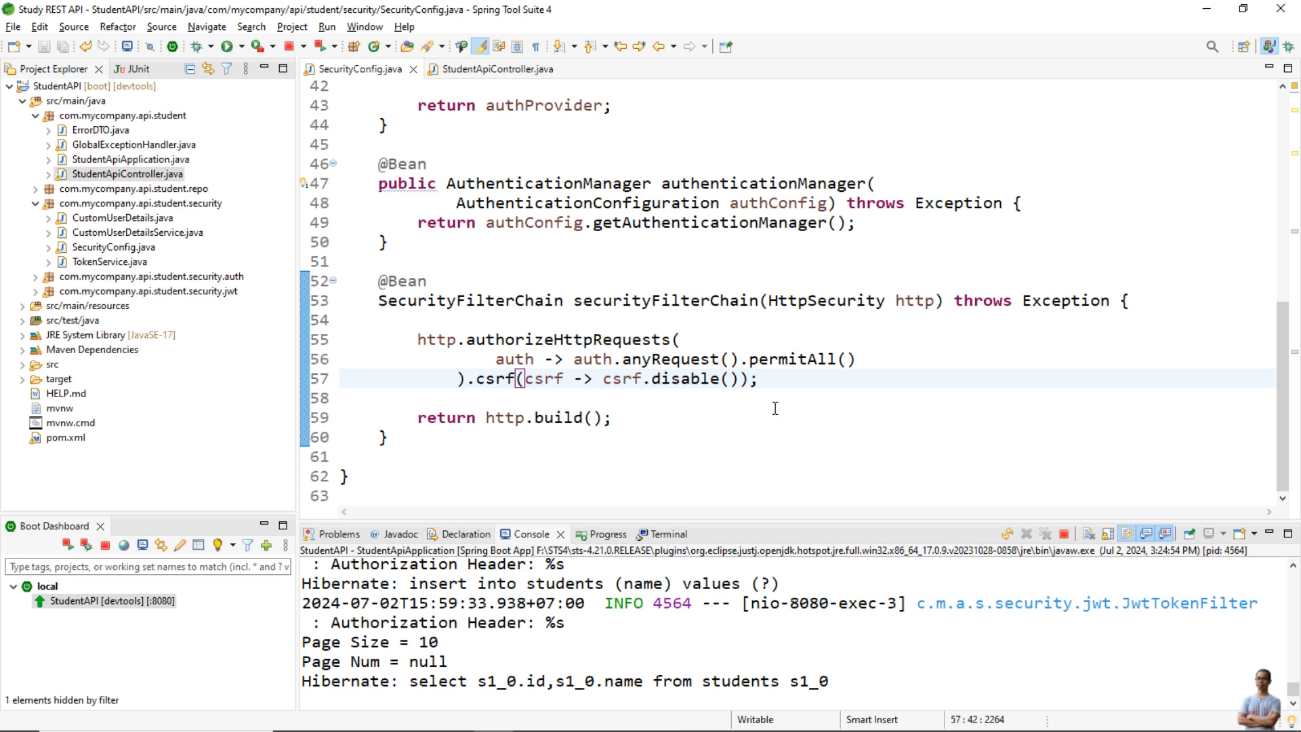